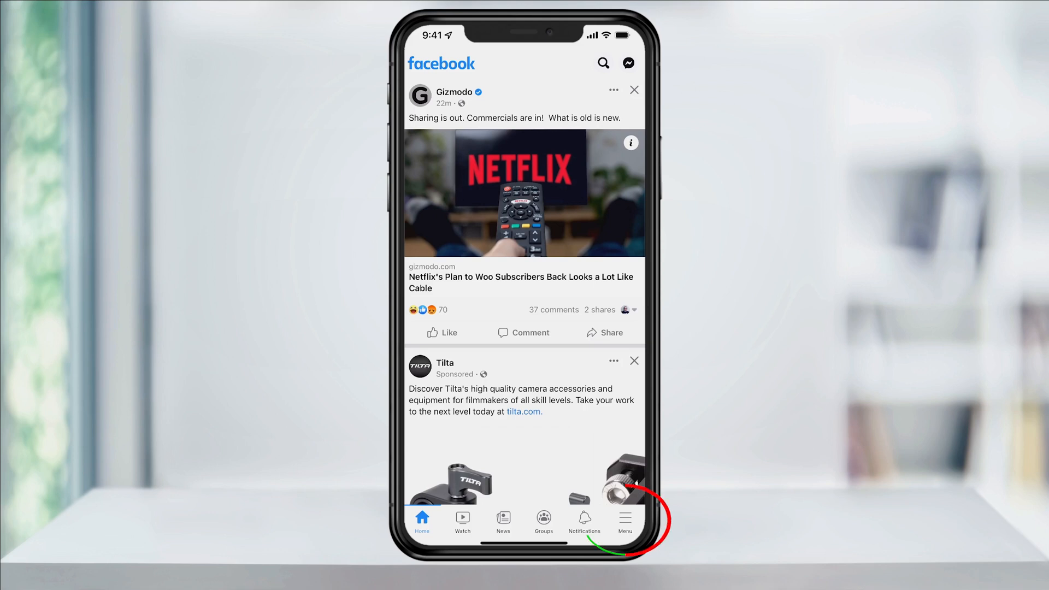
Step: Open the Facebook search page from the Menu tab
{"action": "left_click", "coordinate": [624, 521]}
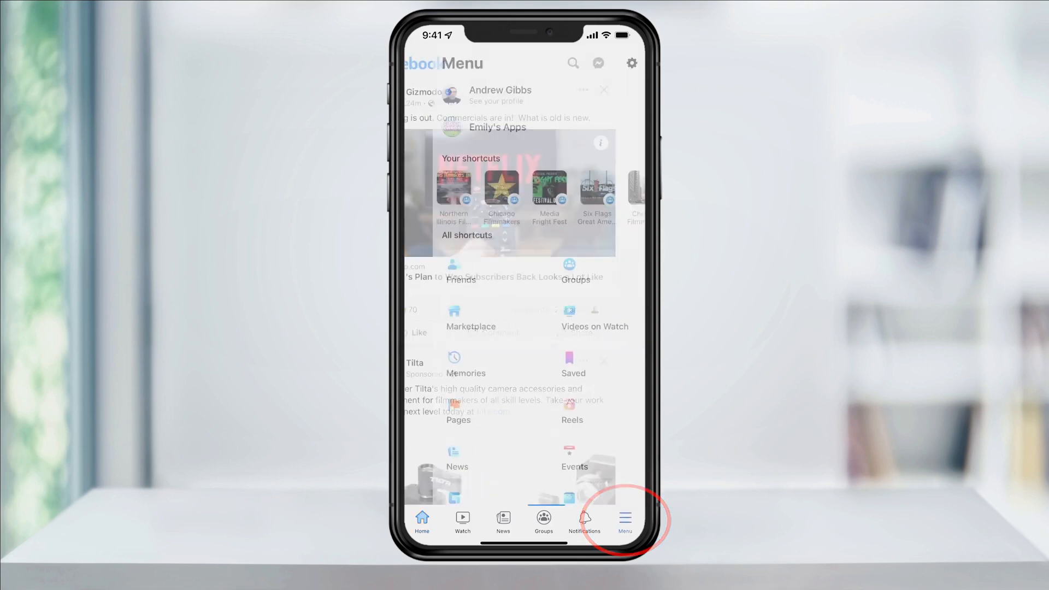
{"action": "left_click", "coordinate": [623, 523]}
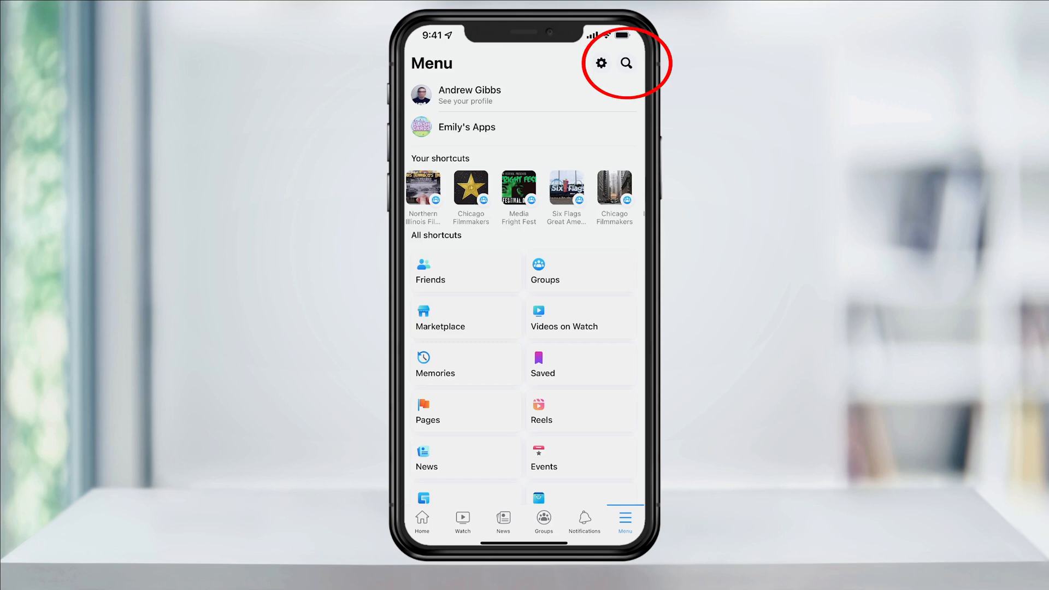
{"action": "left_click", "coordinate": [626, 63]}
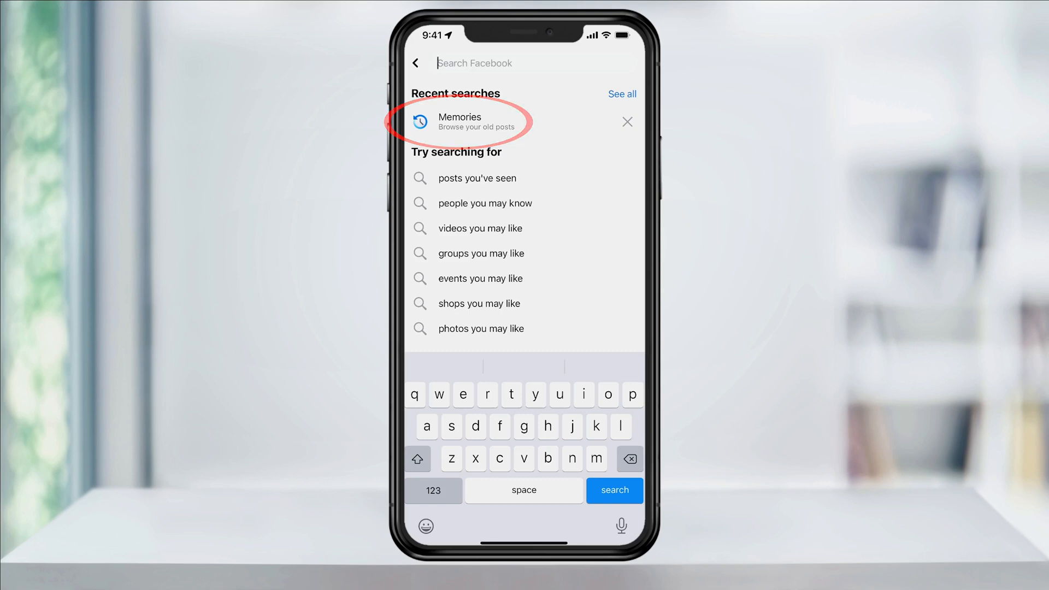
Step: Open Memories from recent searches and view the People hidden from memories
{"action": "left_click", "coordinate": [459, 121]}
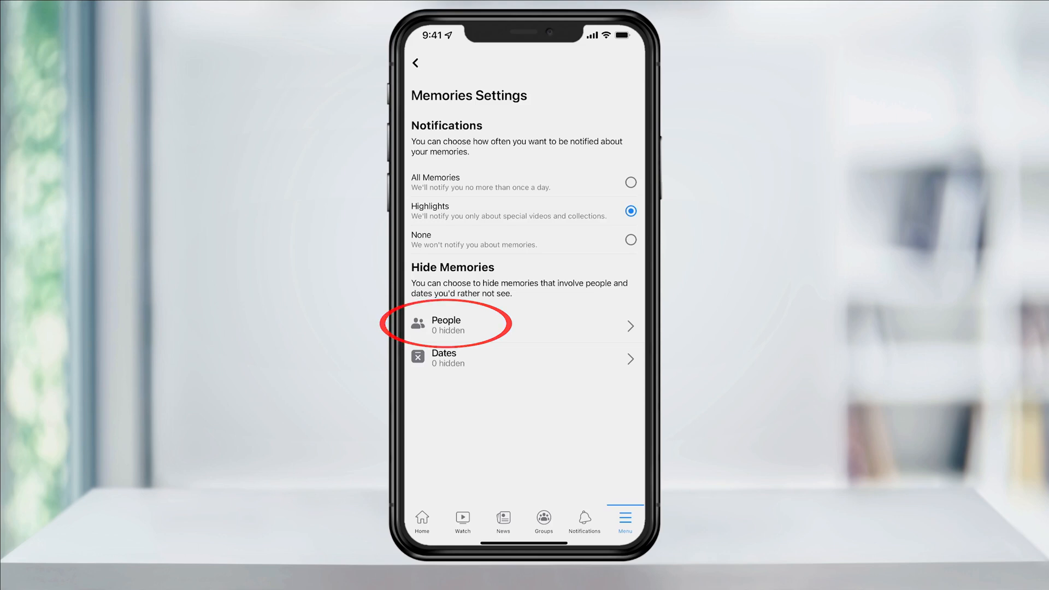
{"action": "left_click", "coordinate": [468, 325]}
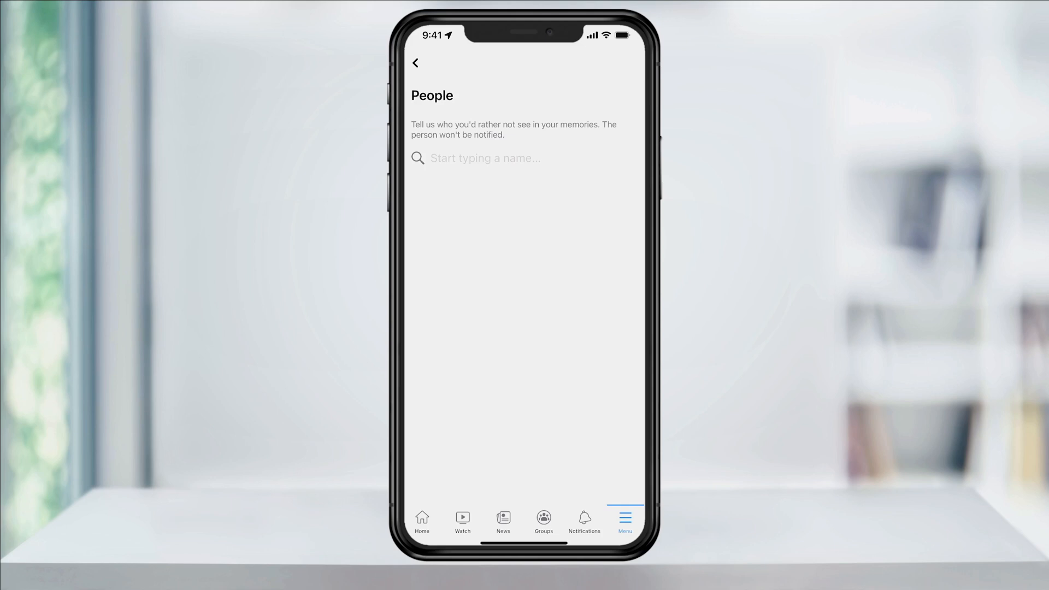
Step: Confirm the hidden People list is empty and return to the Memories page
{"action": "left_click", "coordinate": [414, 63]}
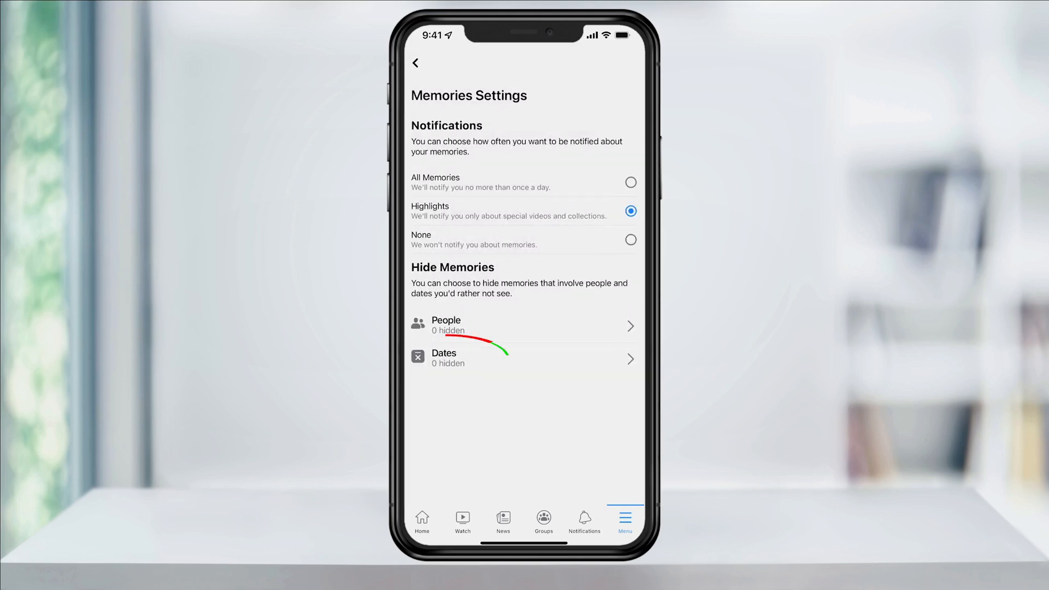
{"action": "left_click", "coordinate": [524, 358]}
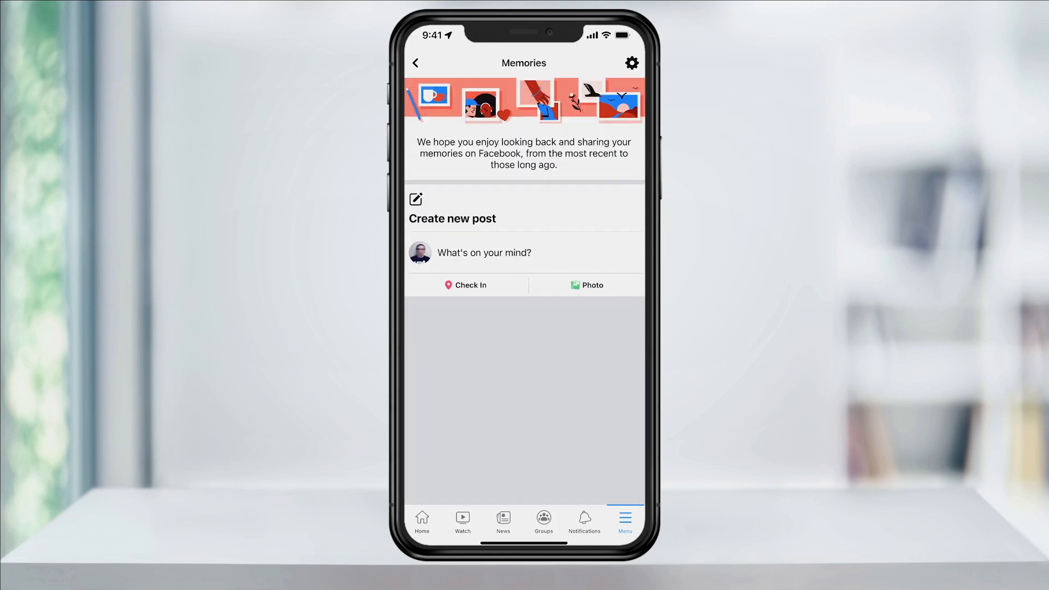
Step: Go back from Memories through the Menu to the Home news feed
{"action": "left_click", "coordinate": [624, 522]}
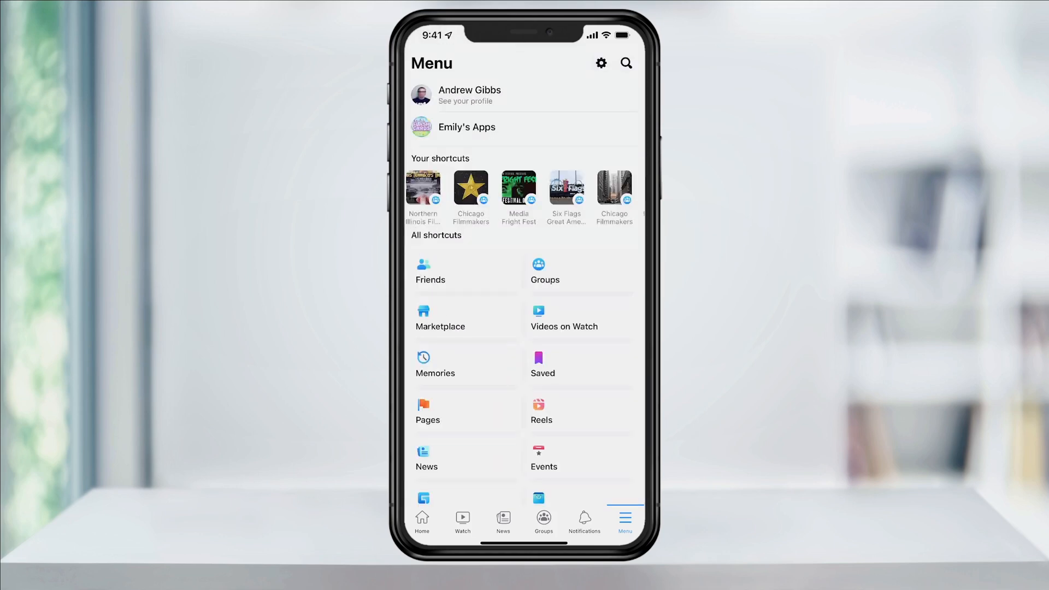
{"action": "left_click", "coordinate": [421, 518]}
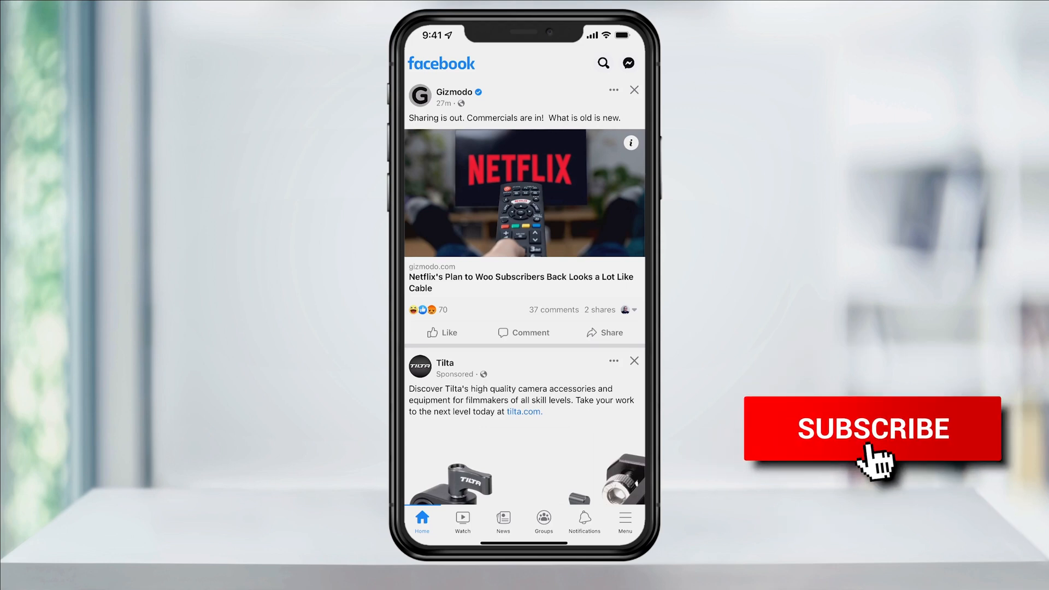
{"action": "left_click", "coordinate": [872, 429]}
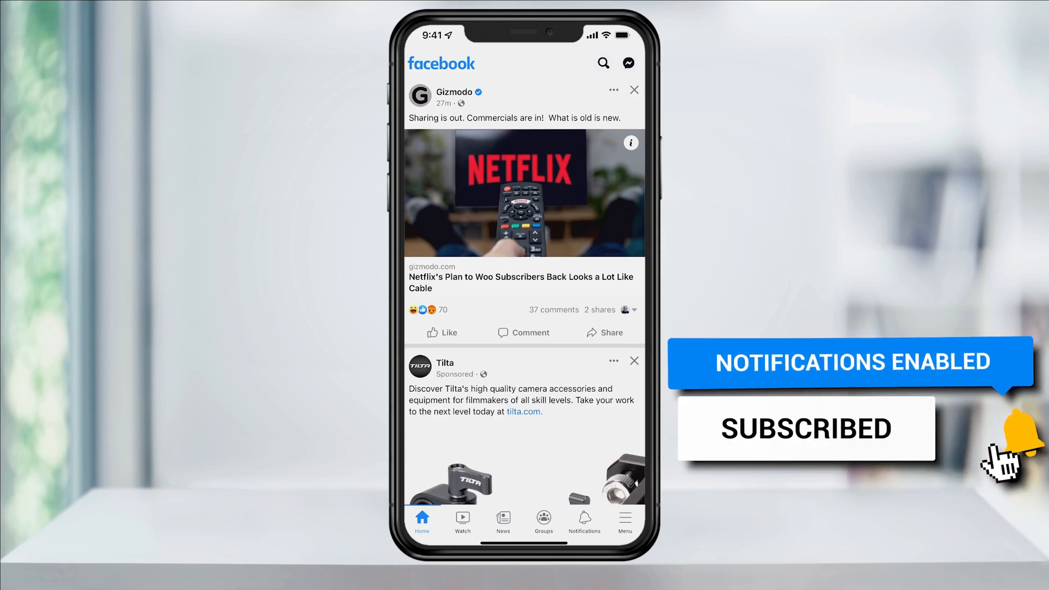